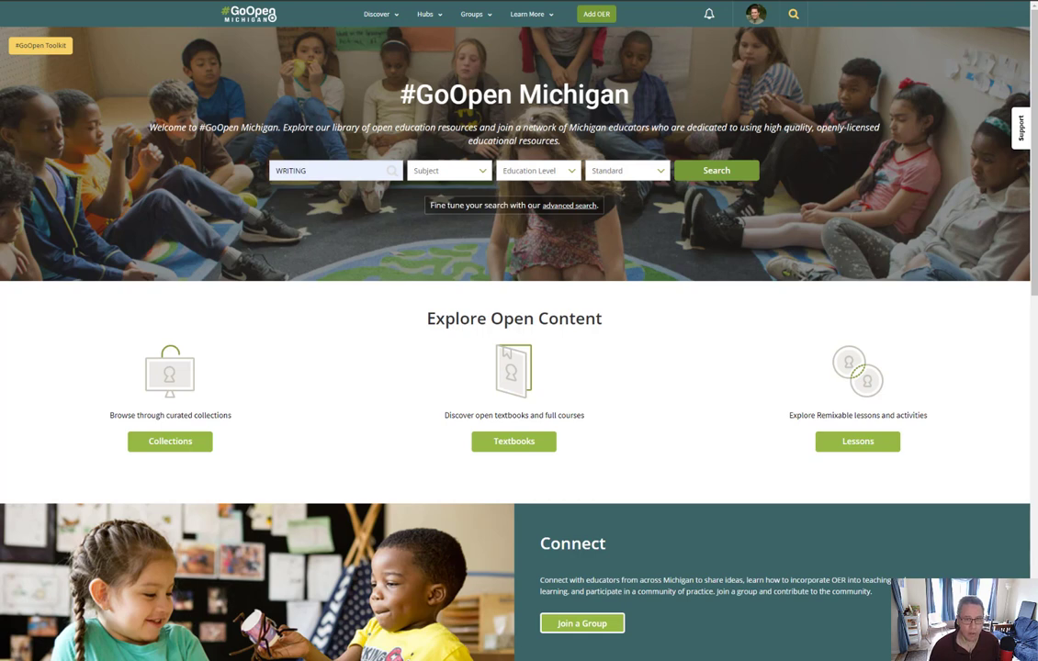
mouse_move(642, 261)
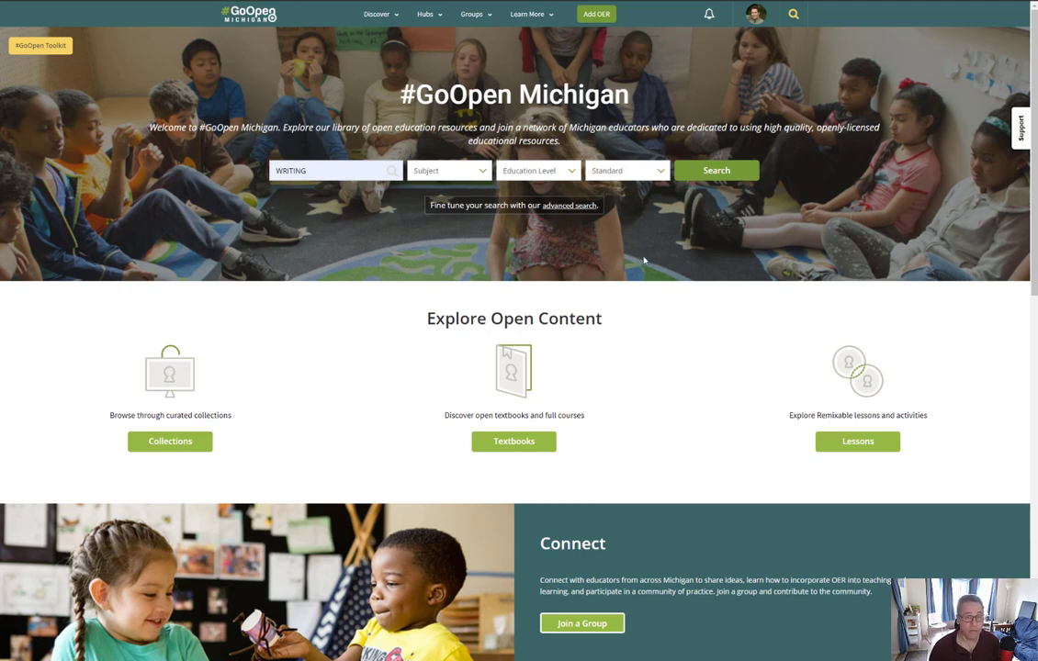
mouse_move(331, 175)
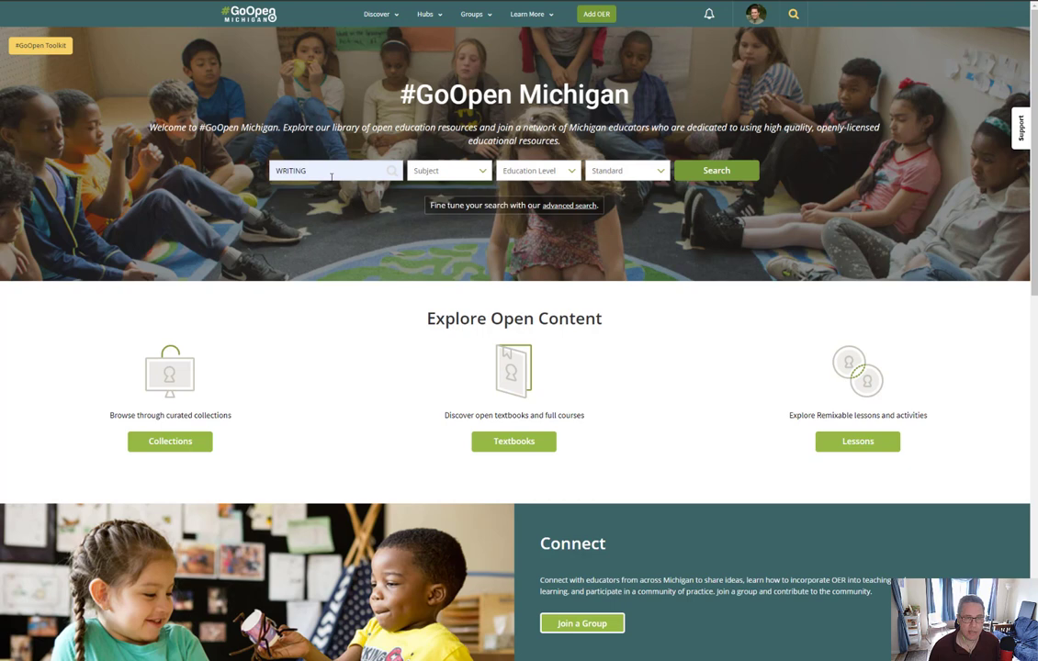
mouse_move(257, 404)
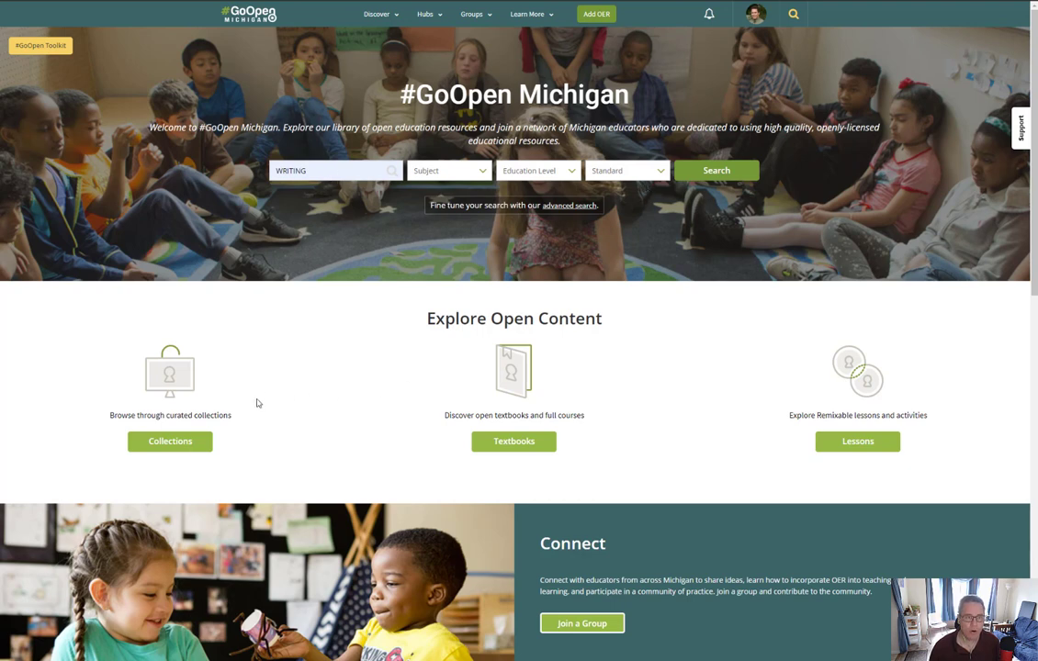
mouse_move(345, 421)
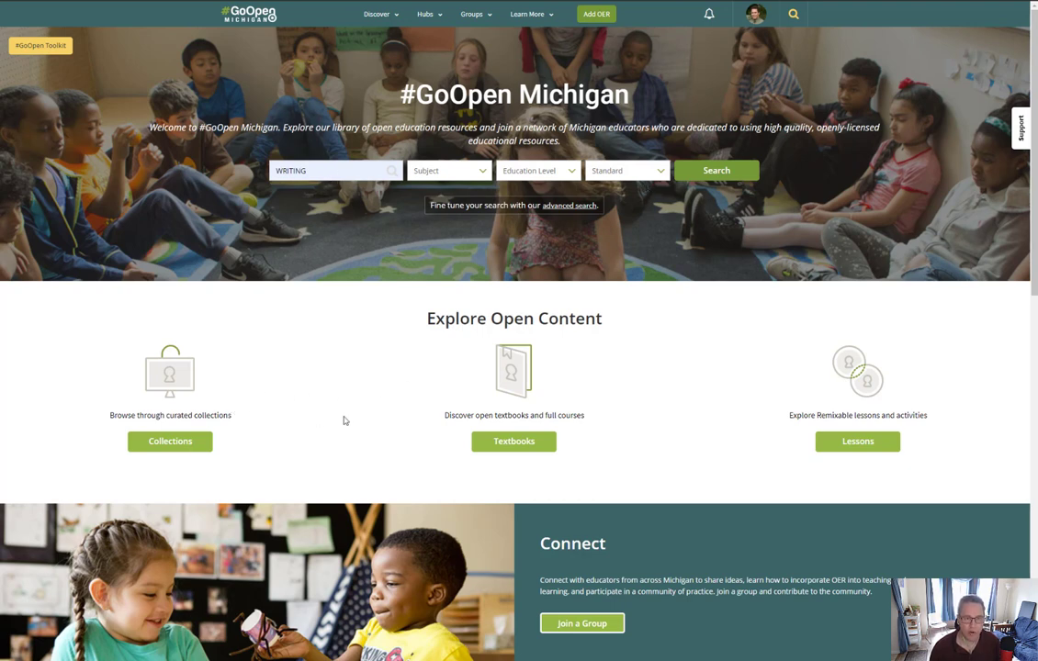
mouse_move(836, 416)
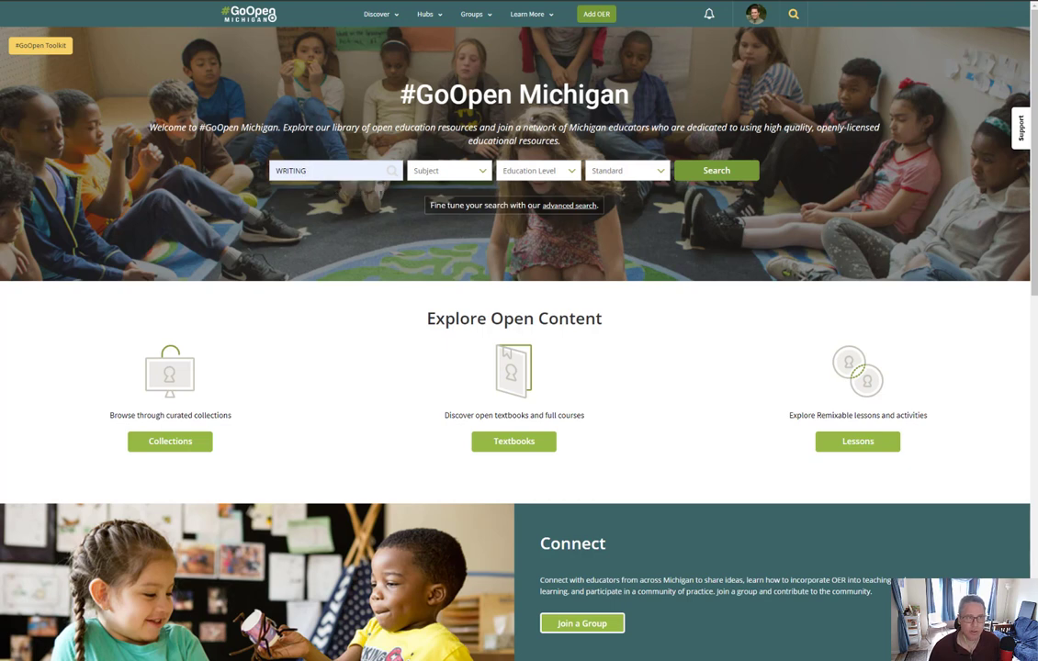
Run the writing search and open the 'Writing Opinions for an Audience' resource page
left_click(717, 169)
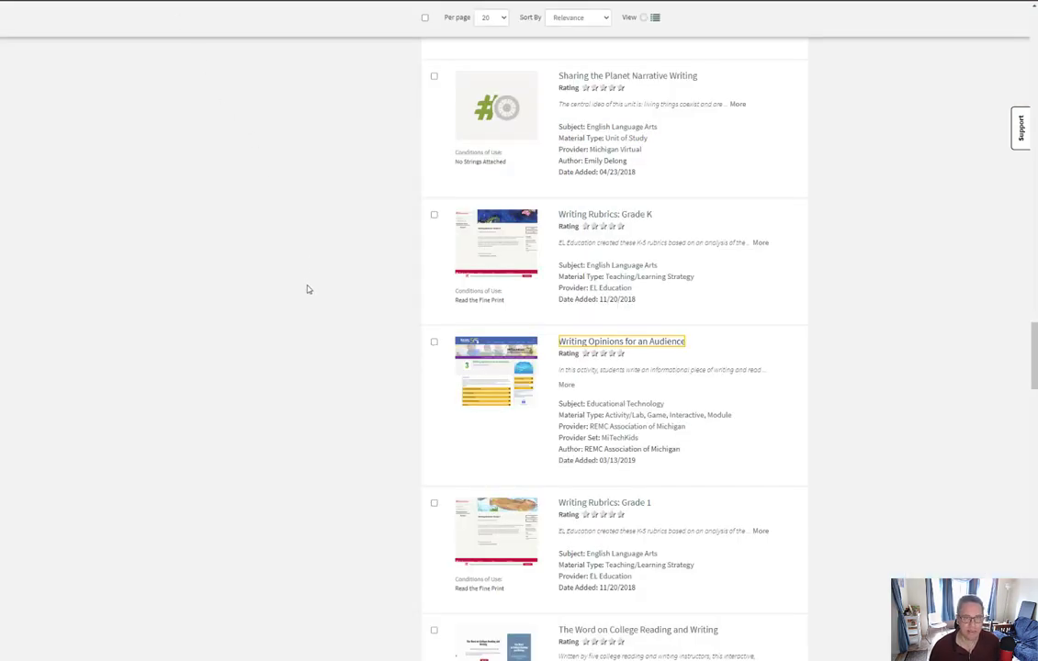
mouse_move(369, 349)
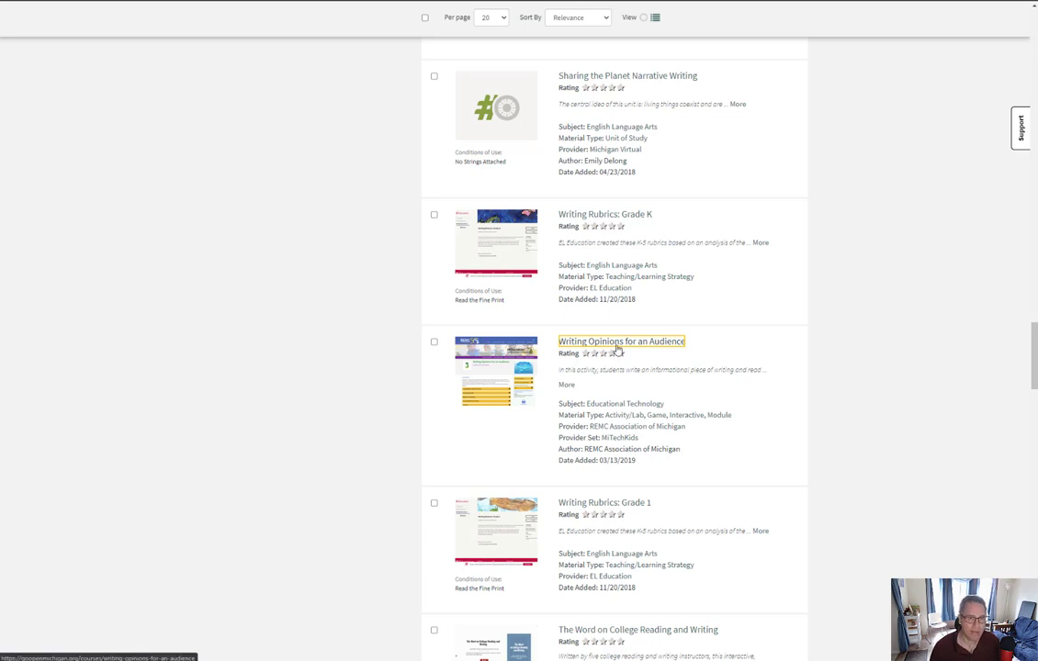
mouse_move(228, 4)
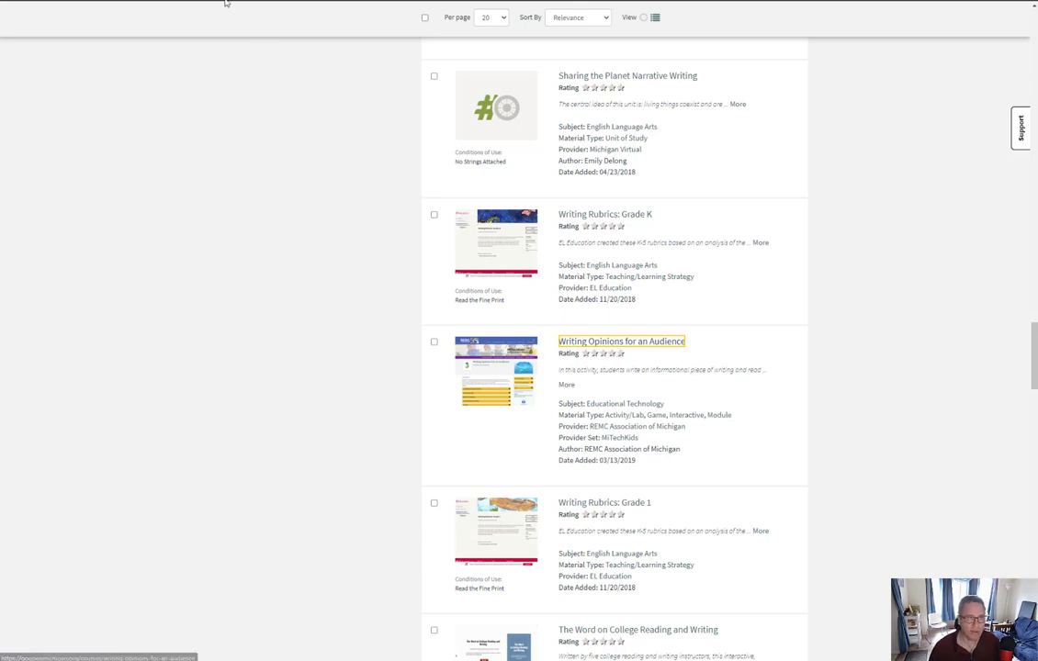
left_click(621, 340)
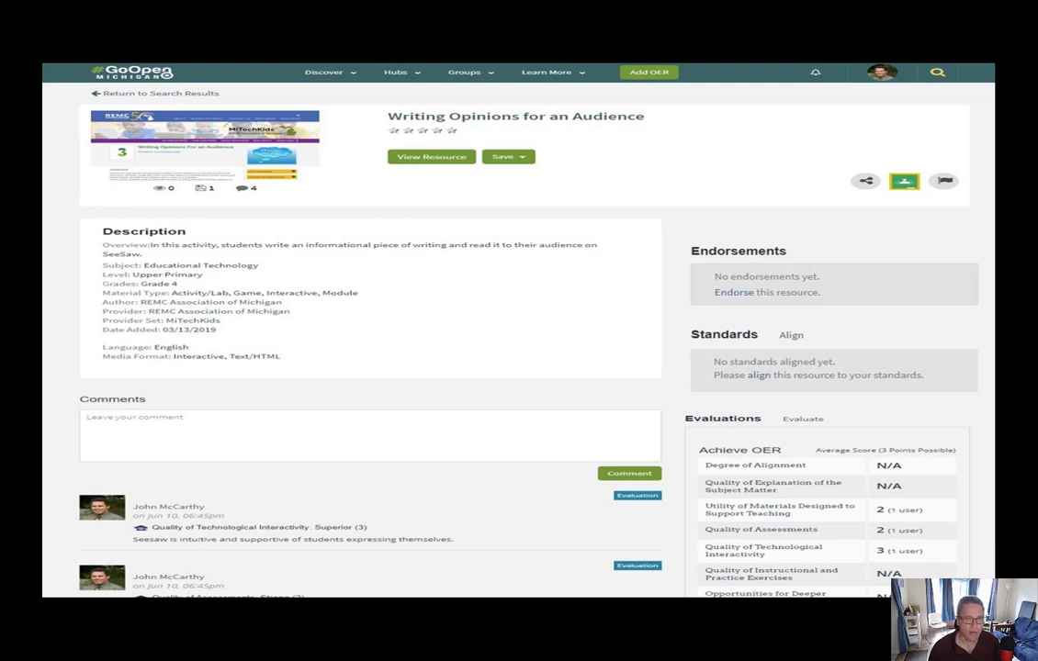
left_click(430, 156)
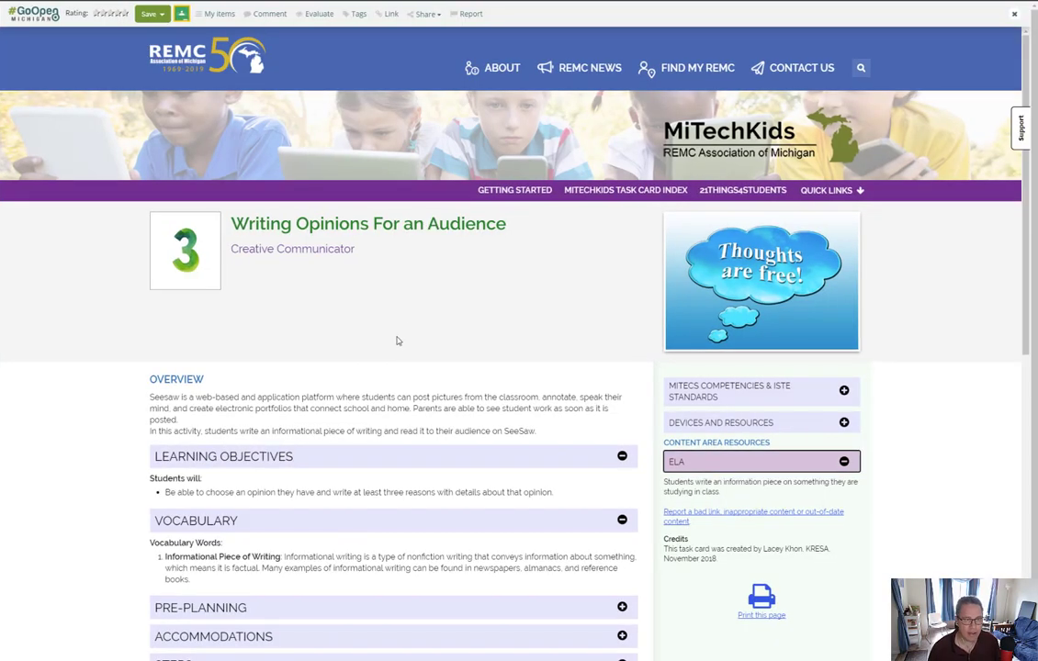
mouse_move(375, 350)
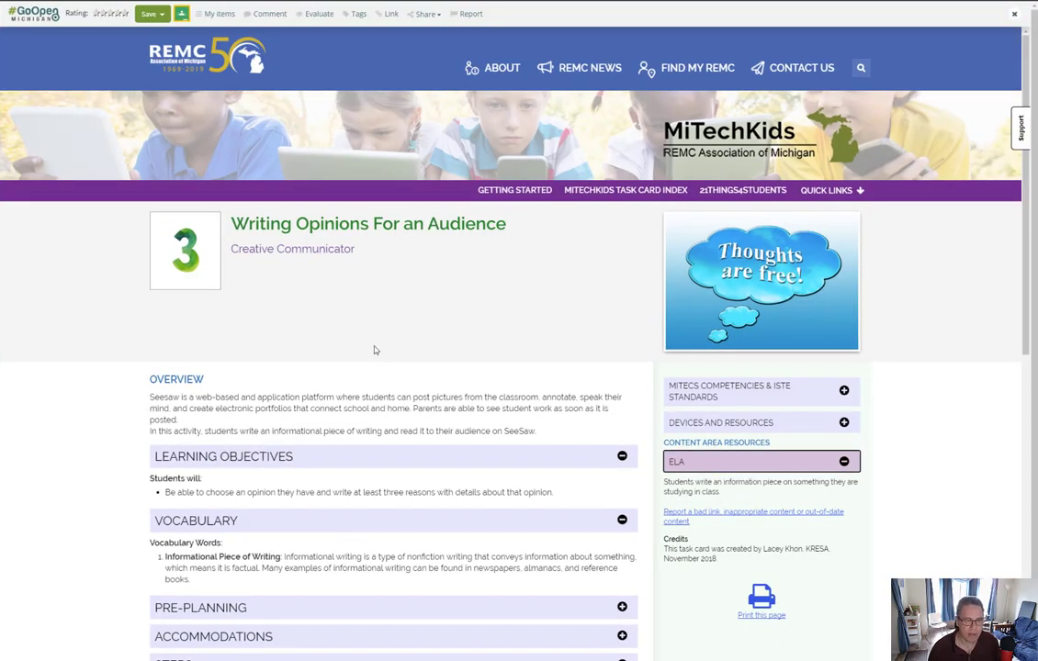
scroll("down", 3)
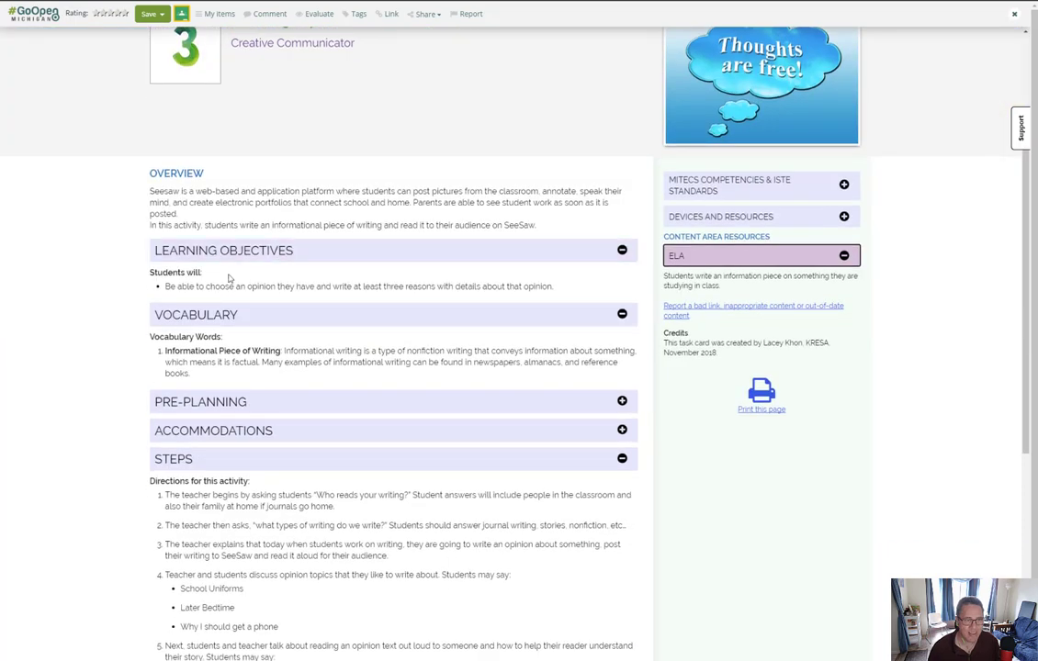
mouse_move(402, 297)
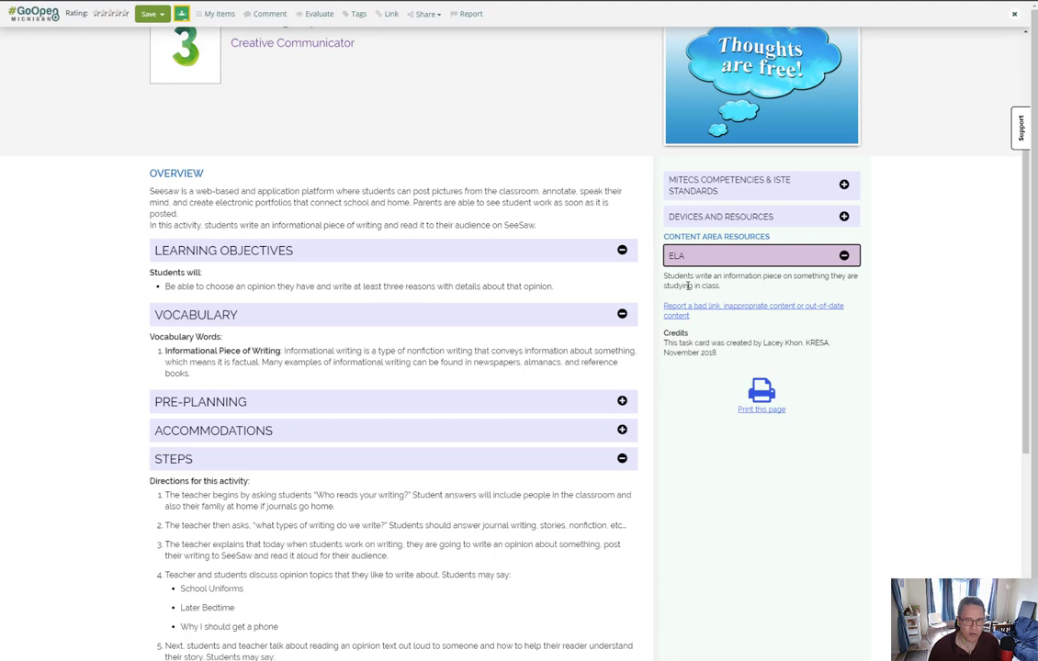
left_click(843, 255)
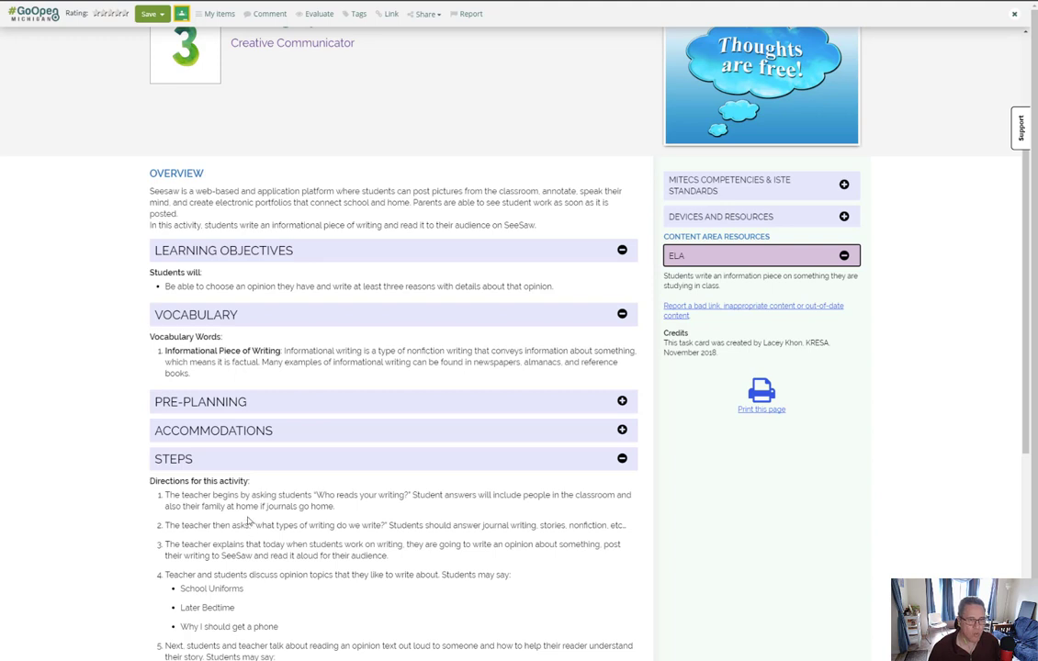
mouse_move(254, 510)
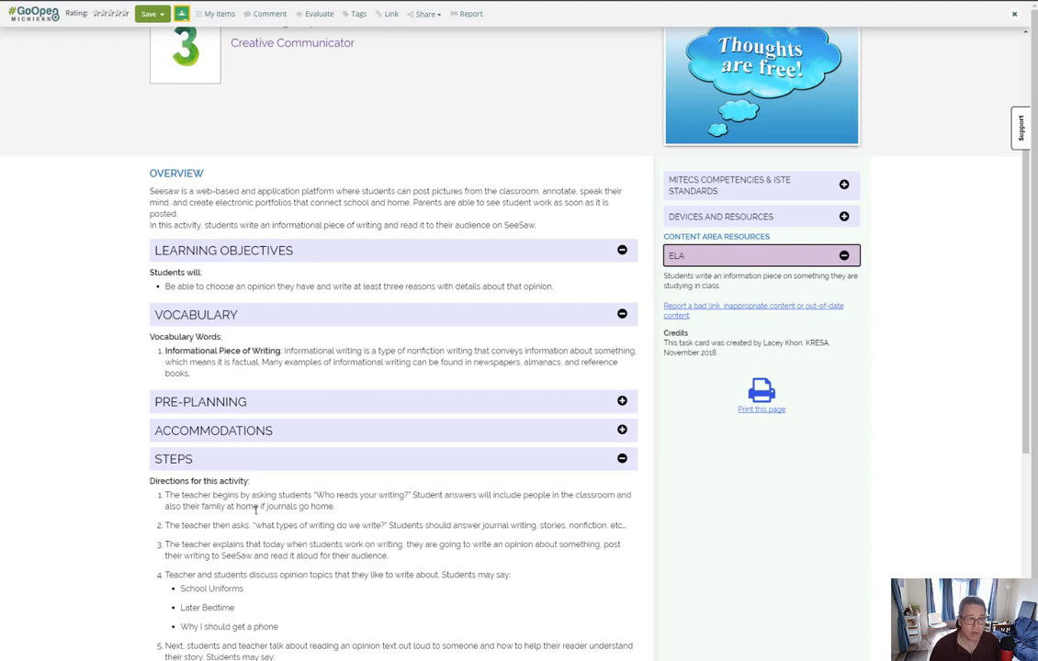
mouse_move(735, 319)
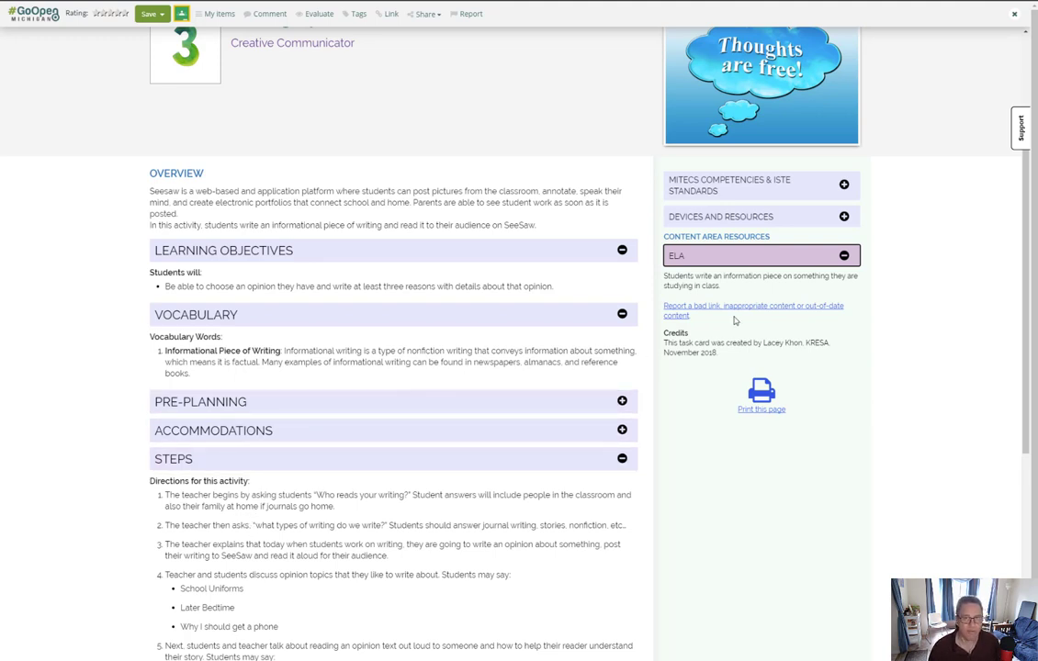
mouse_move(733, 290)
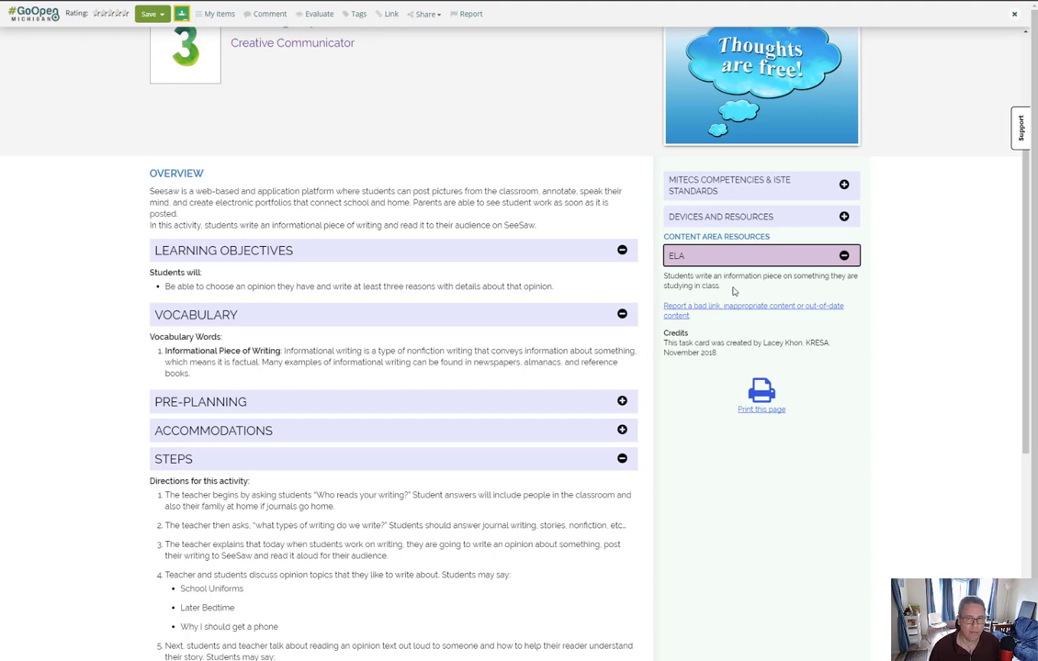
mouse_move(727, 298)
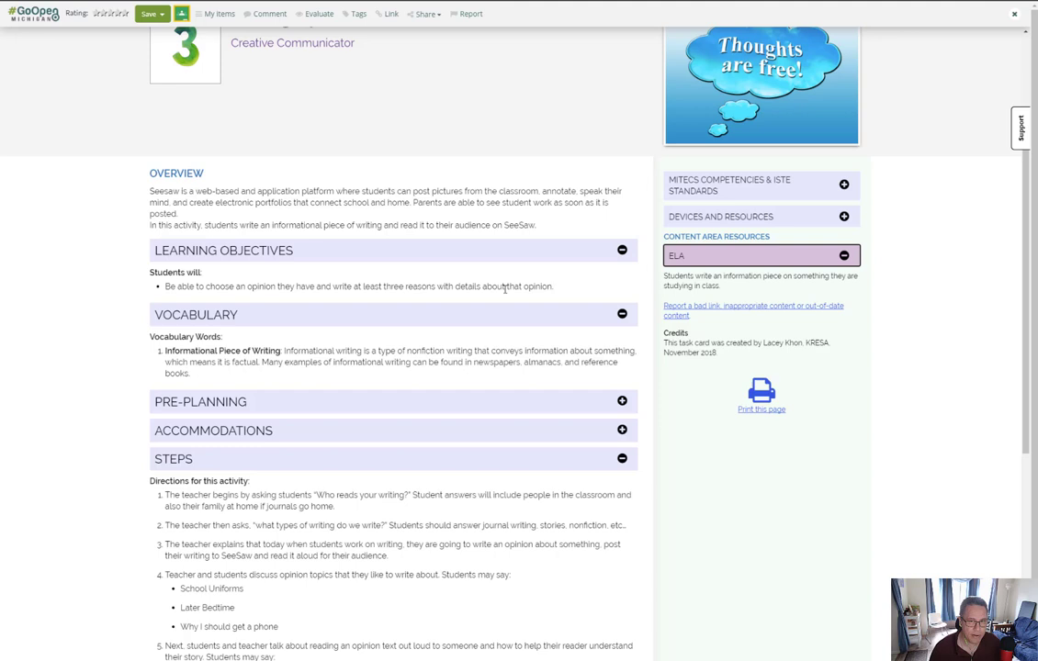
mouse_move(742, 294)
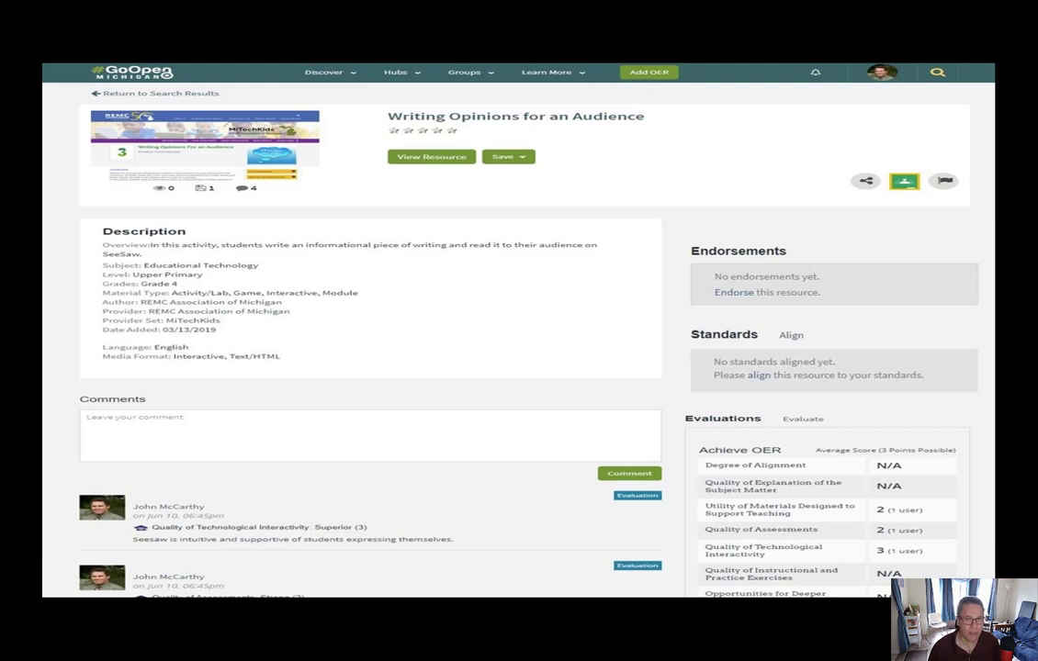
left_click(790, 334)
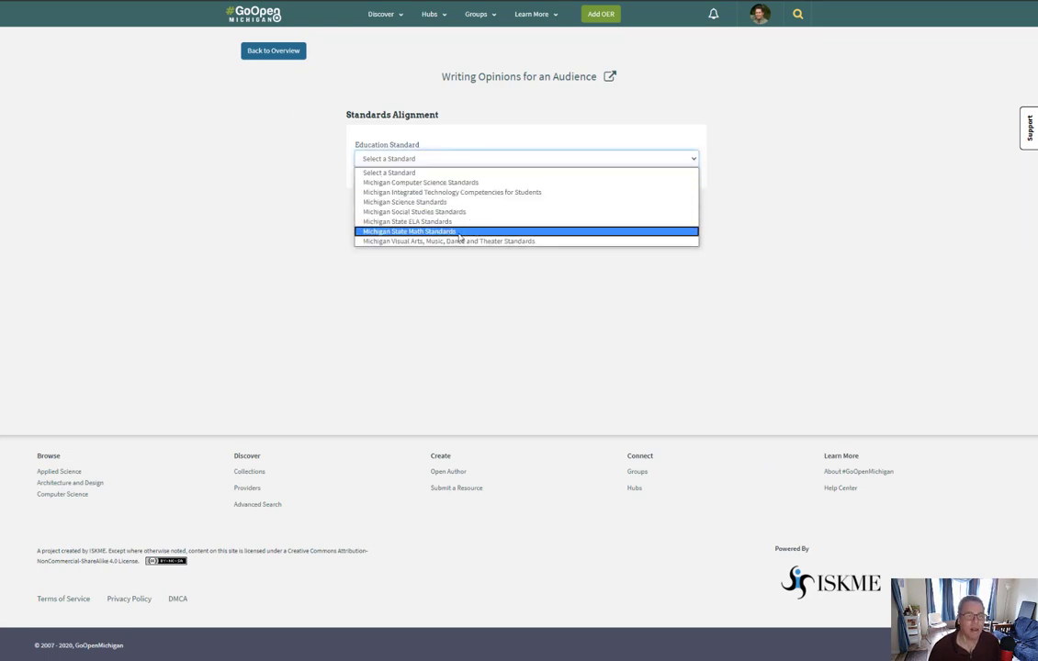
Choose Michigan State ELA Standards, Grade 4 and the Writing learning domain
left_click(408, 221)
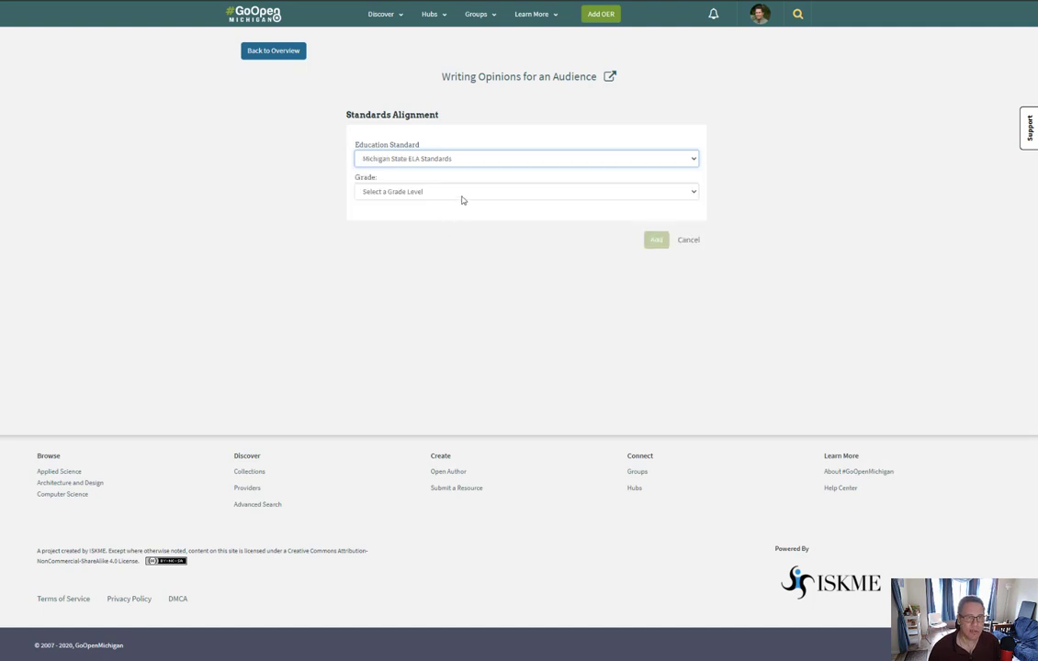
left_click(525, 191)
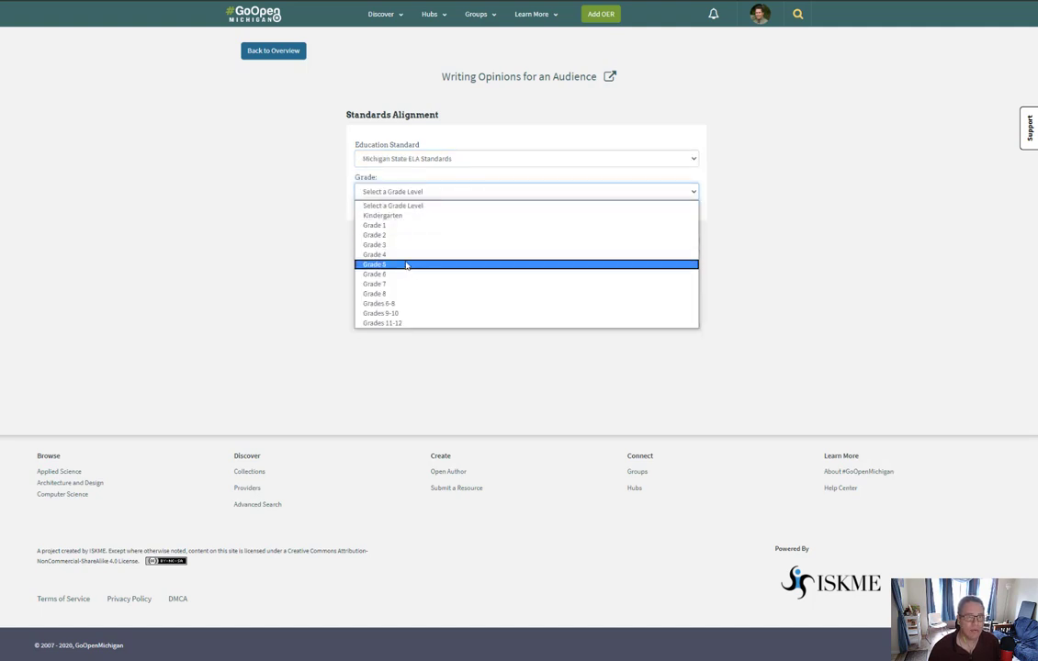
left_click(375, 253)
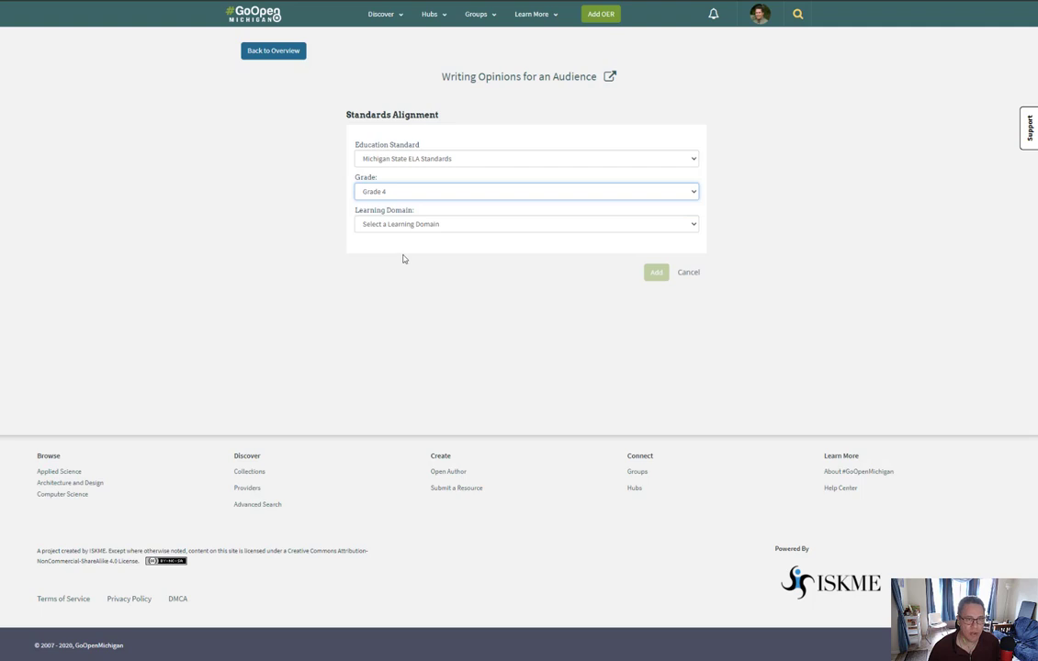
left_click(525, 224)
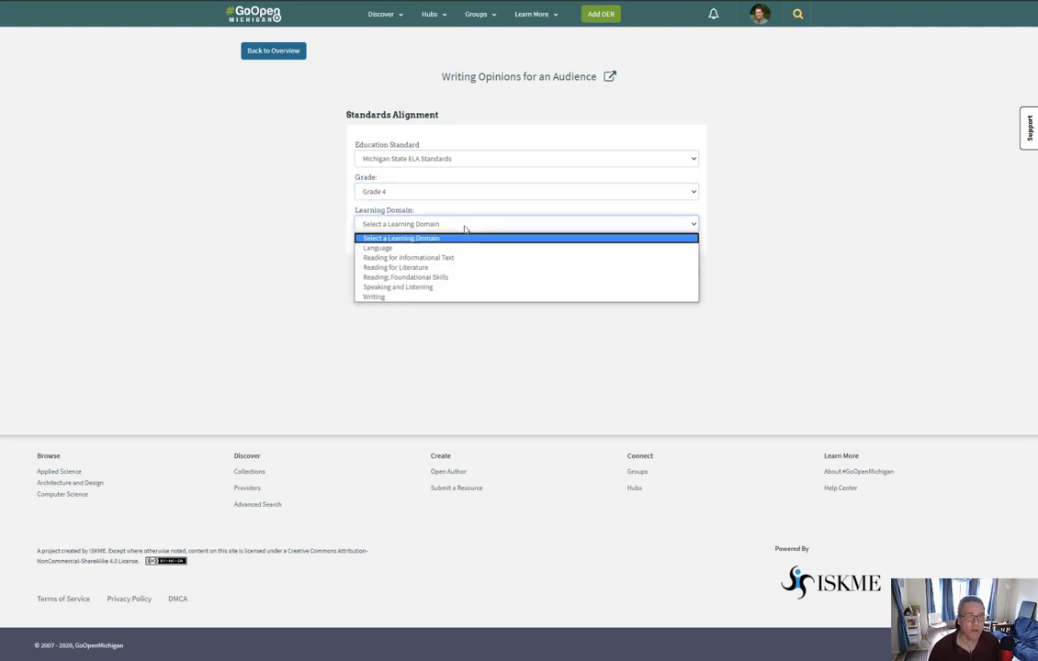
left_click(373, 297)
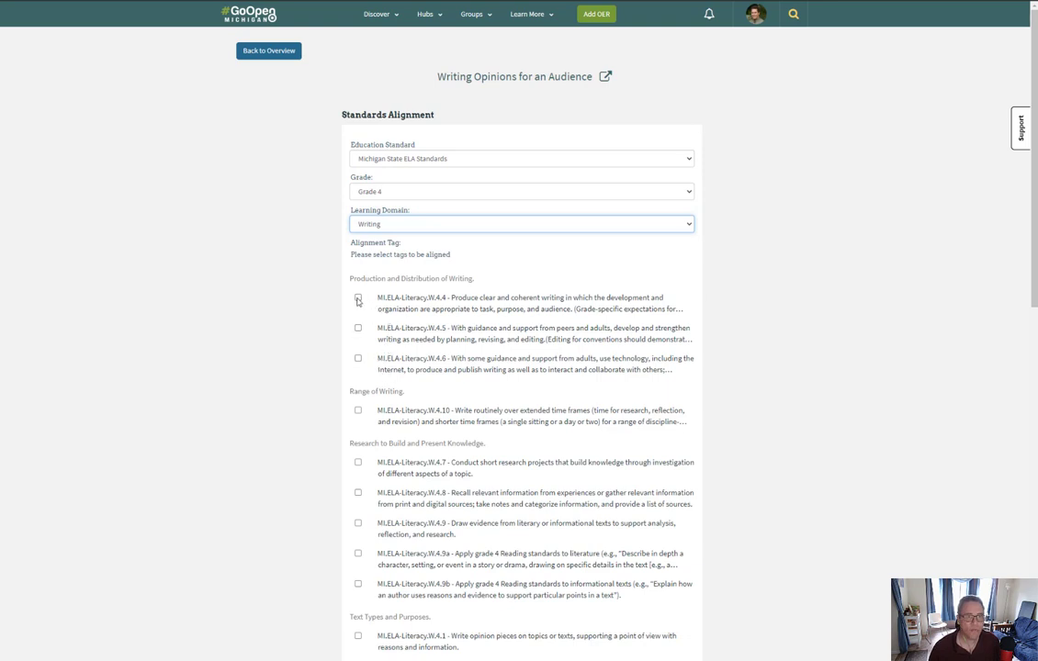
Tick the W.4.4, W.4.2 and W.4.2a Grade 4 writing standards as alignment tags
left_click(358, 298)
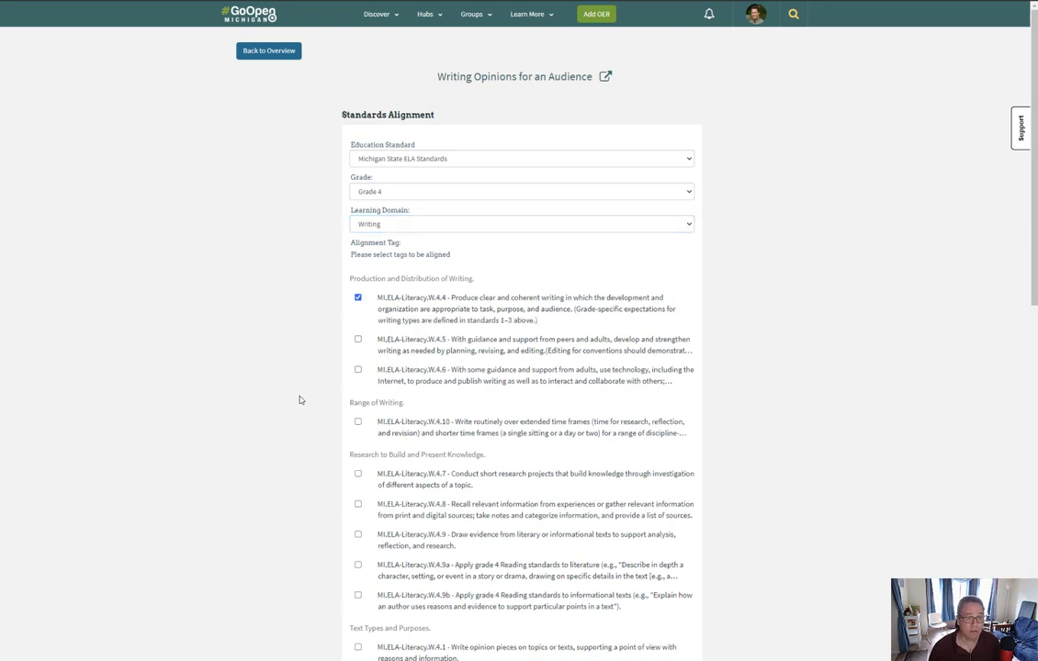
scroll("down", 3)
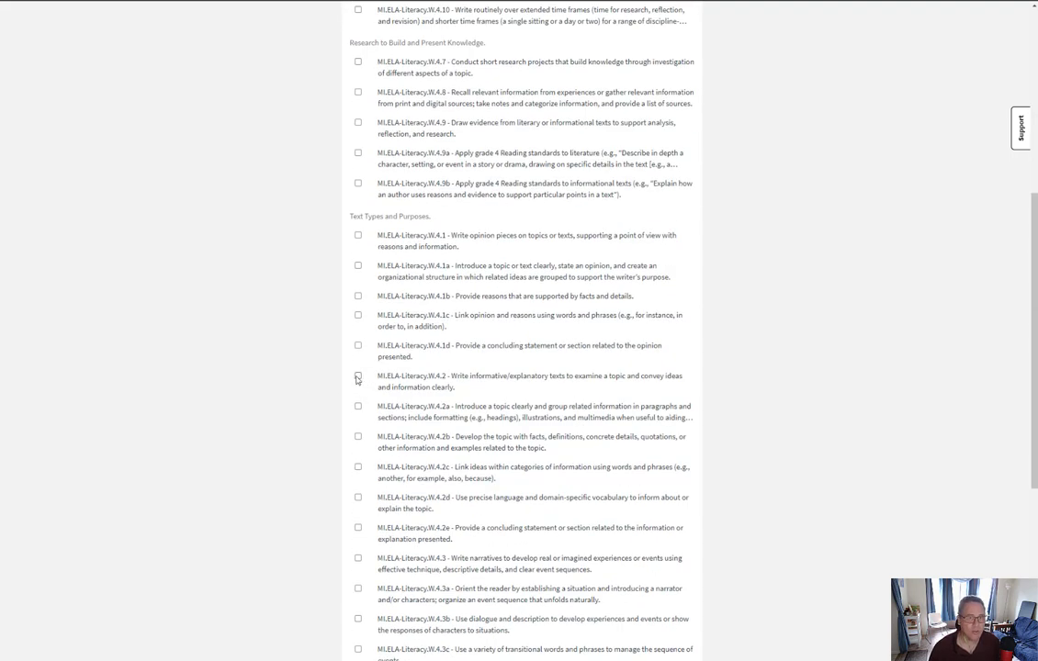
left_click(358, 377)
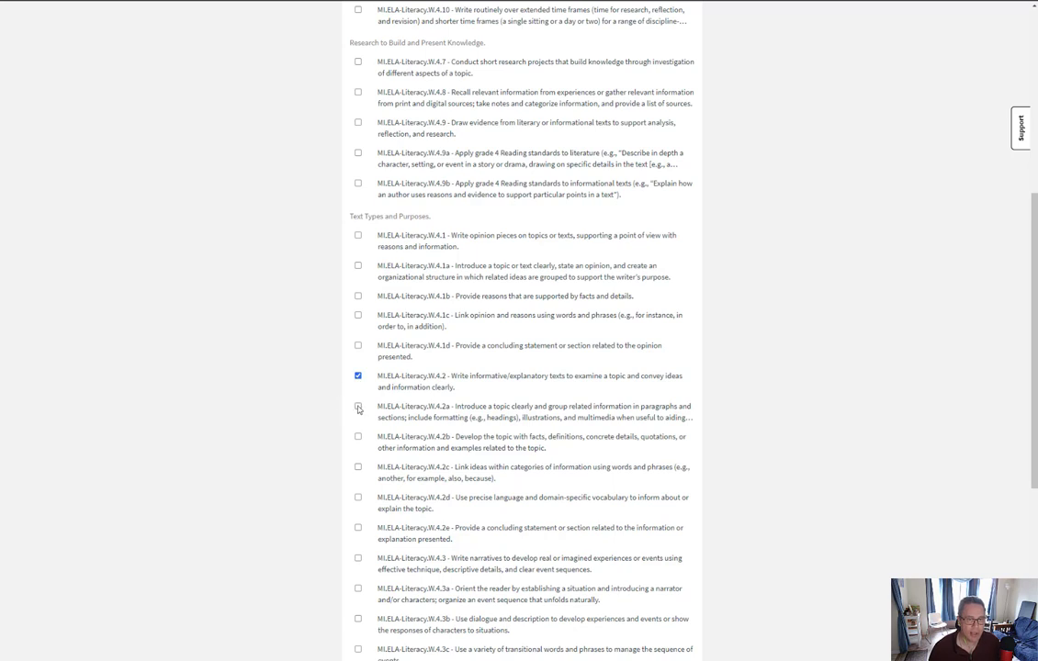
left_click(358, 407)
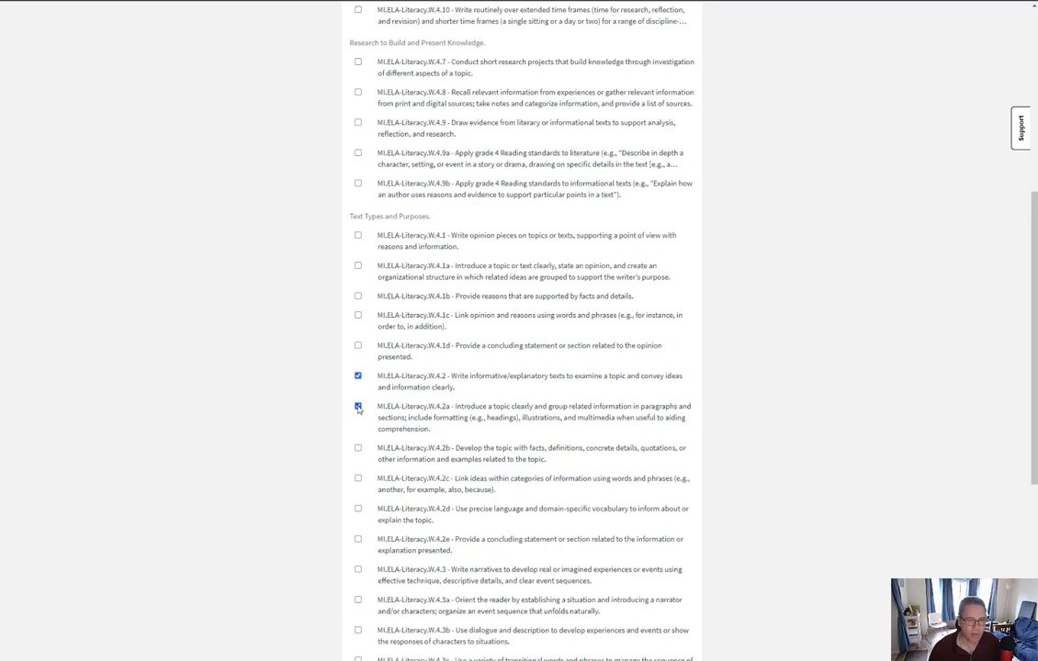
left_click(359, 406)
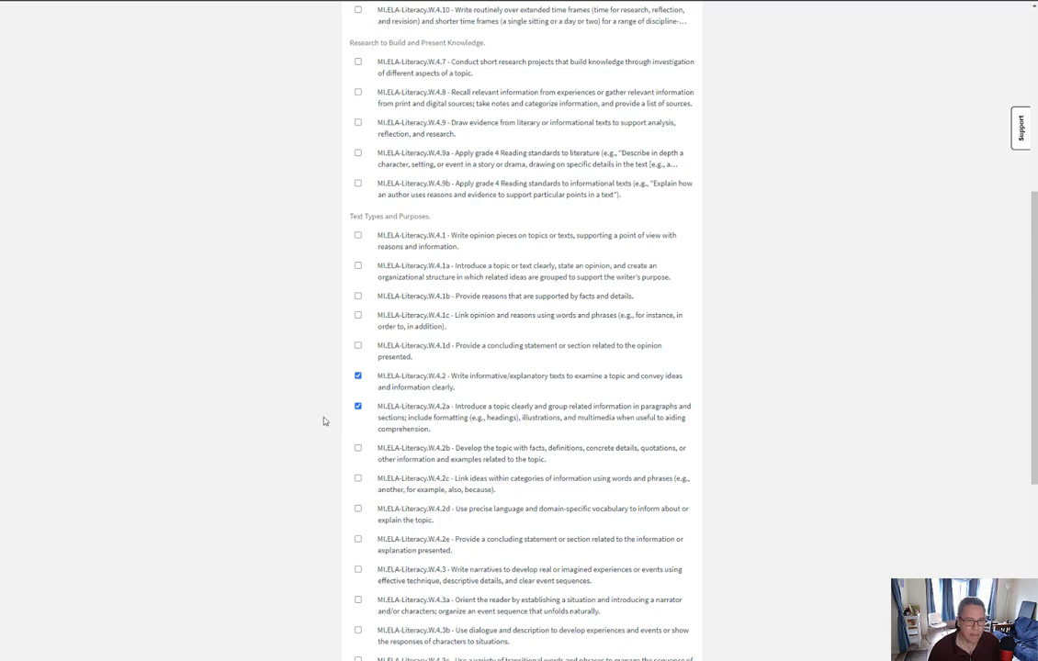
mouse_move(300, 406)
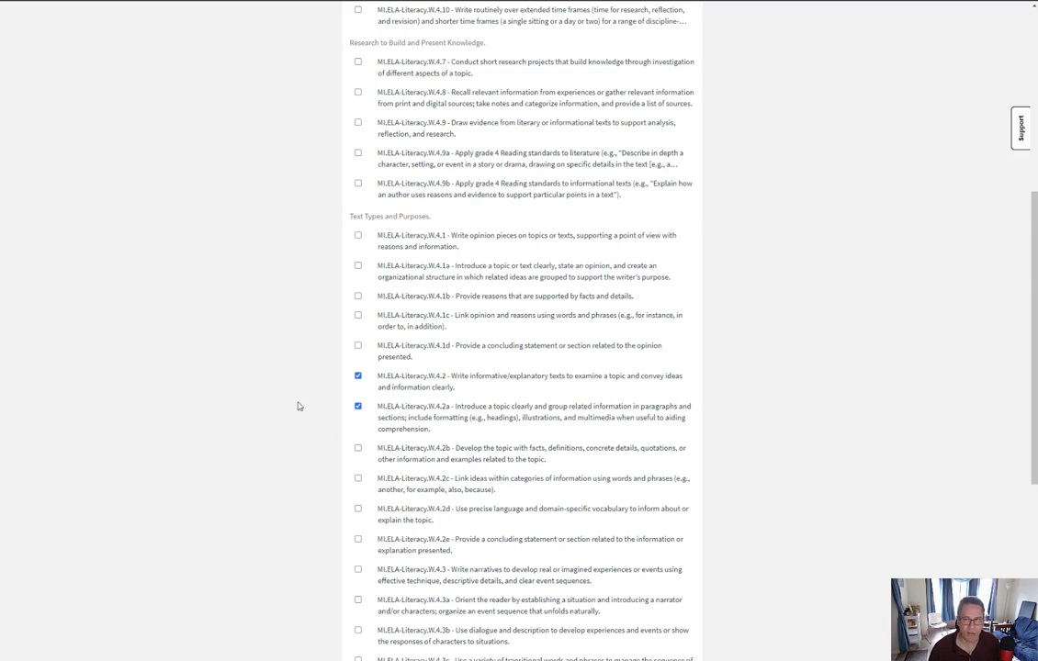
scroll("up", 3)
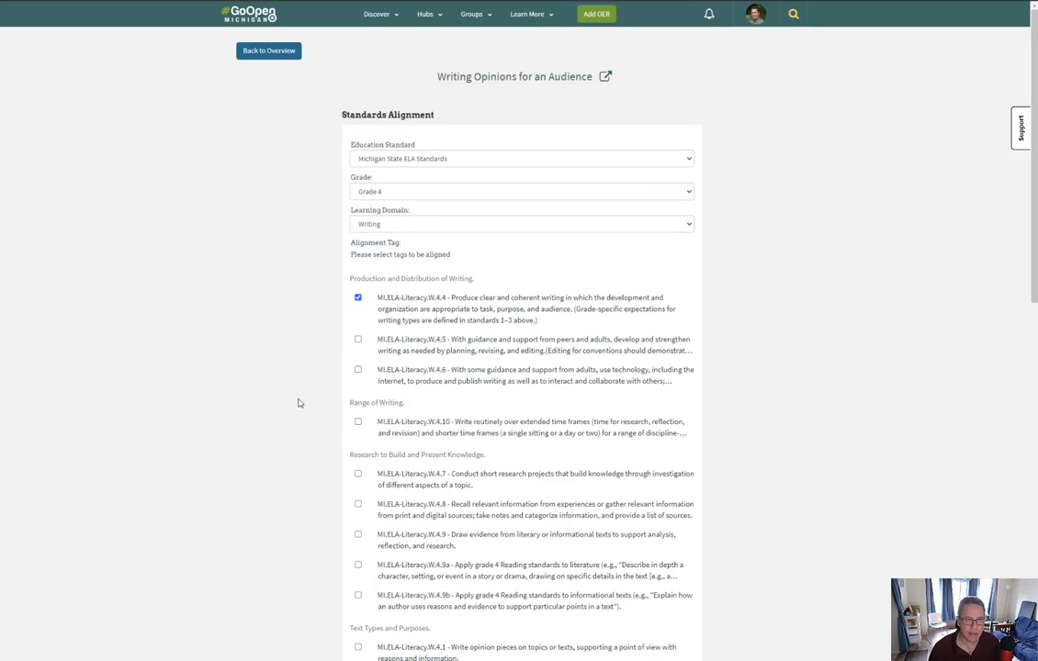
scroll("down", 3)
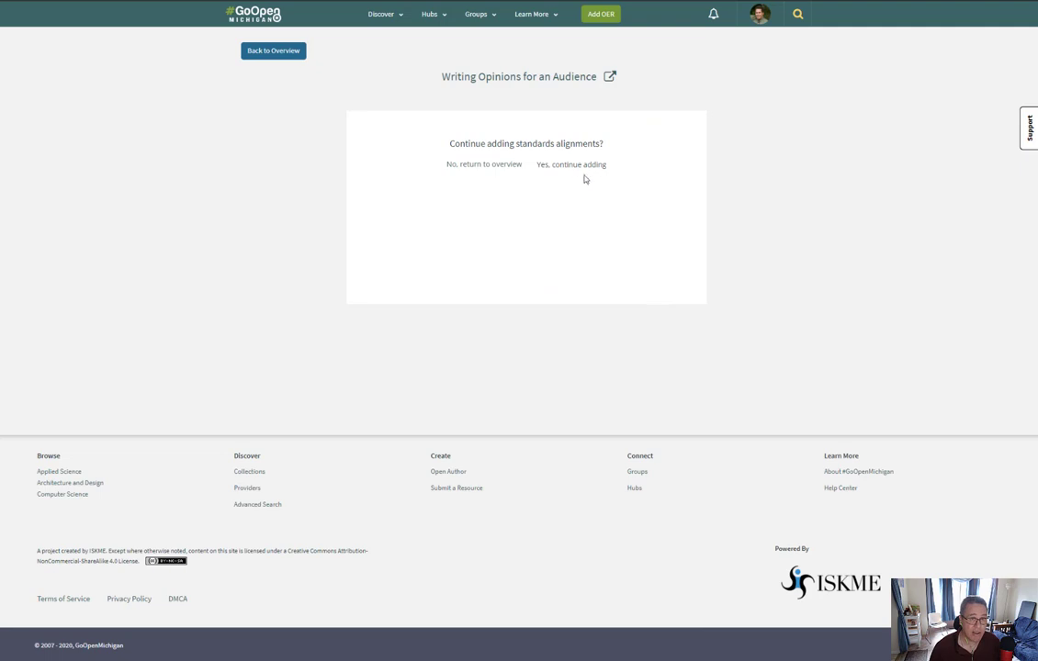
mouse_move(478, 166)
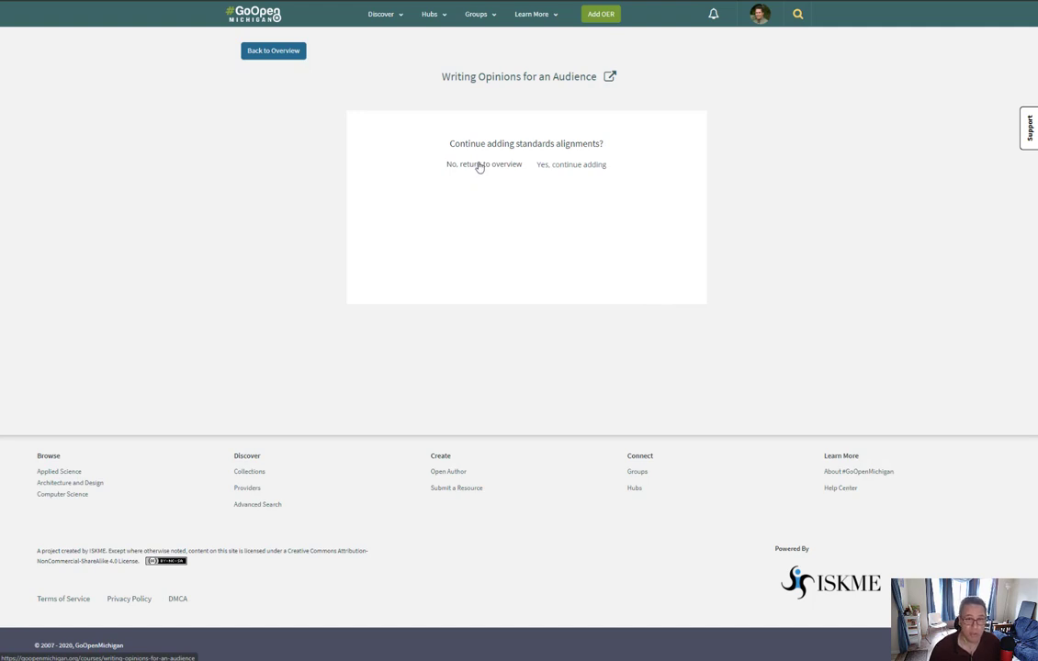
mouse_move(514, 182)
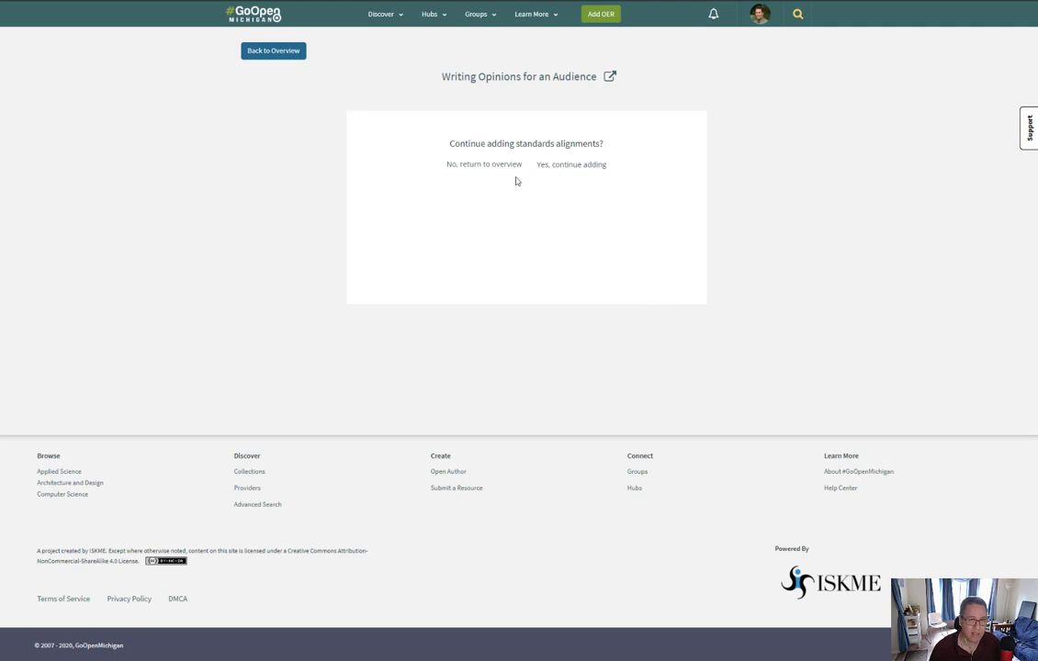
mouse_move(485, 171)
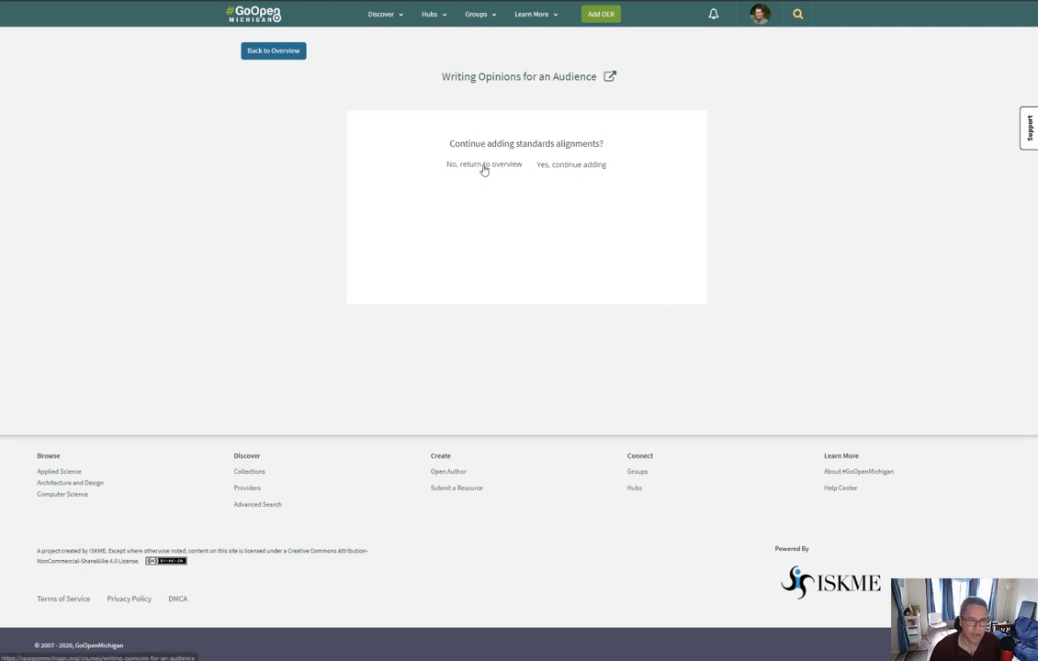
Choose 'No, return to overview' to finish aligning standards
left_click(483, 165)
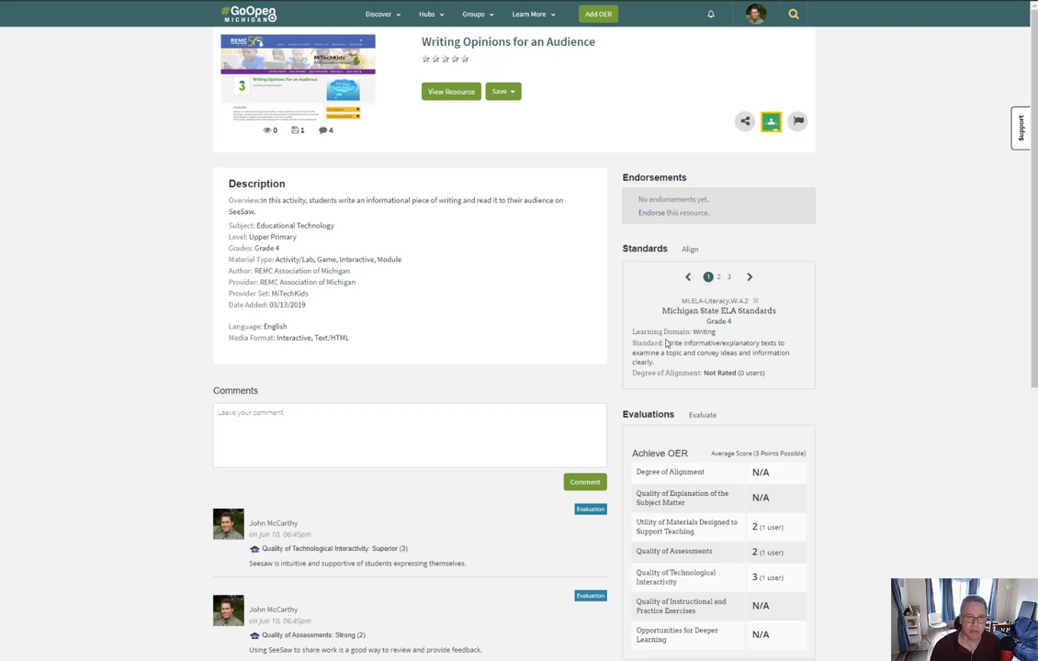
mouse_move(707, 291)
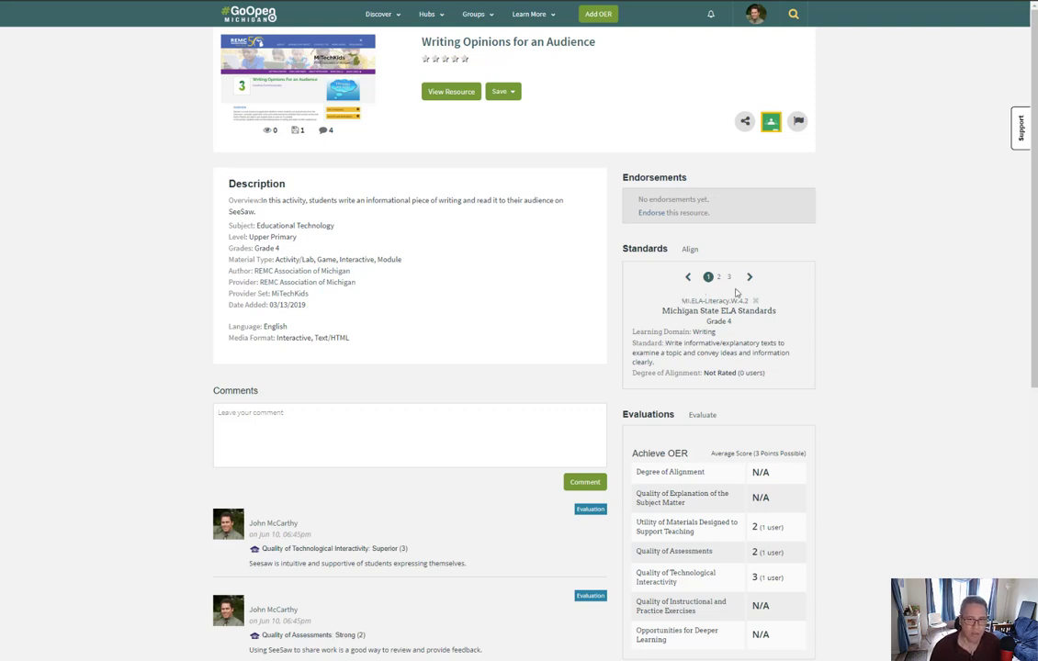
mouse_move(696, 325)
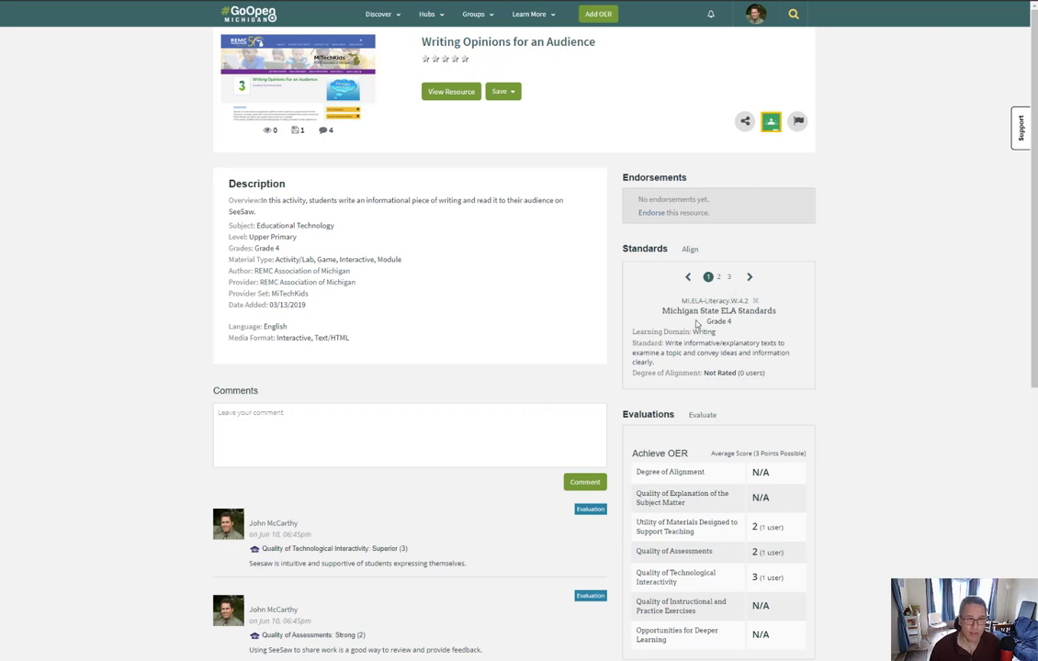
mouse_move(573, 334)
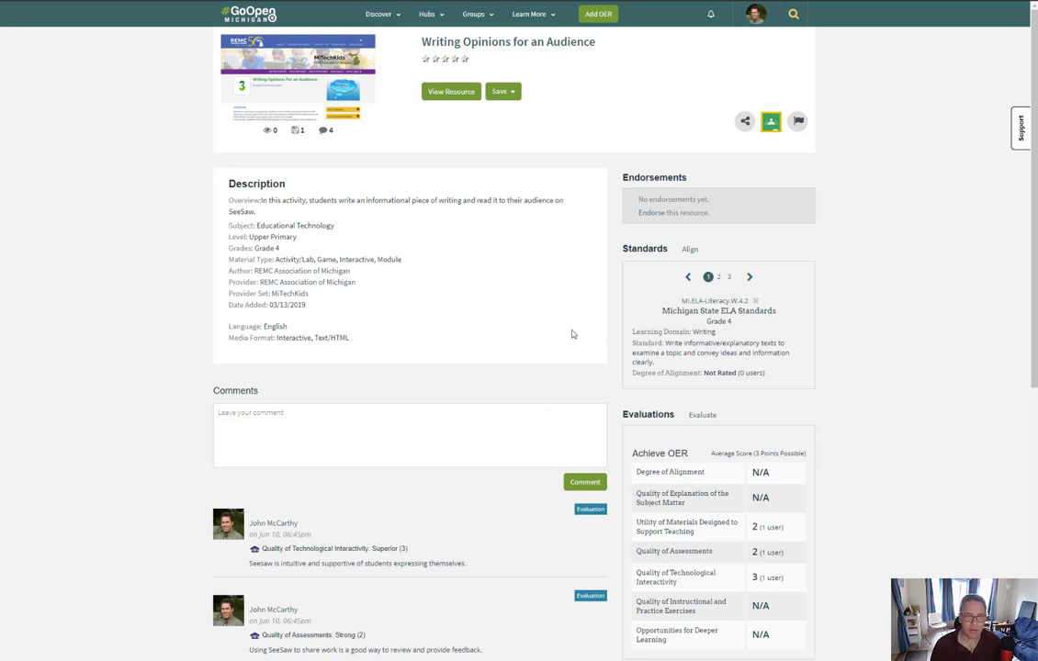
mouse_move(564, 338)
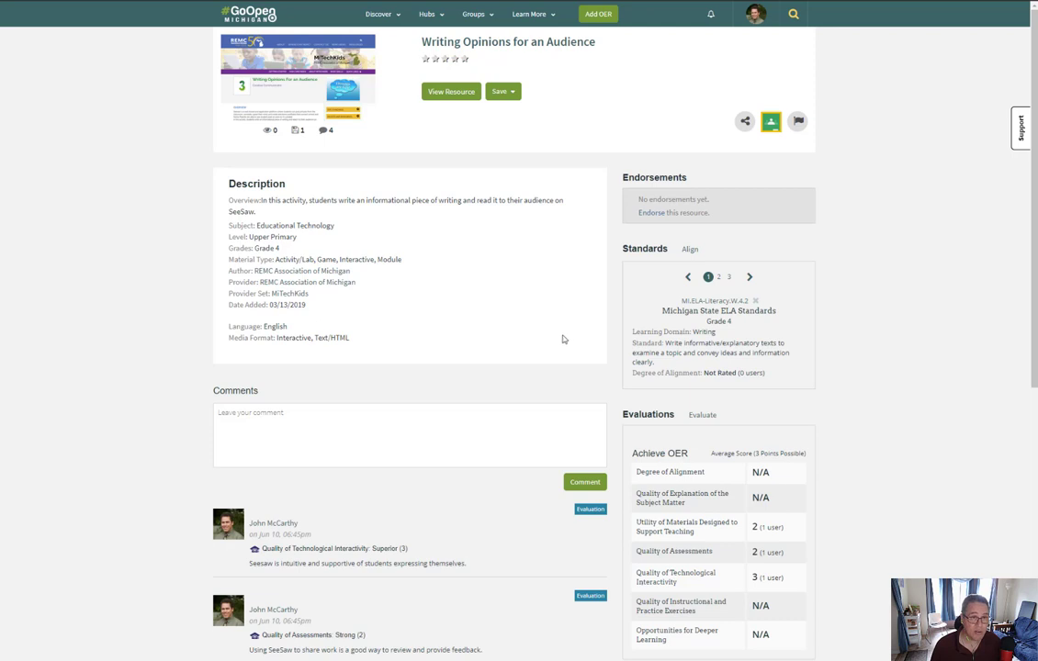
mouse_move(439, 408)
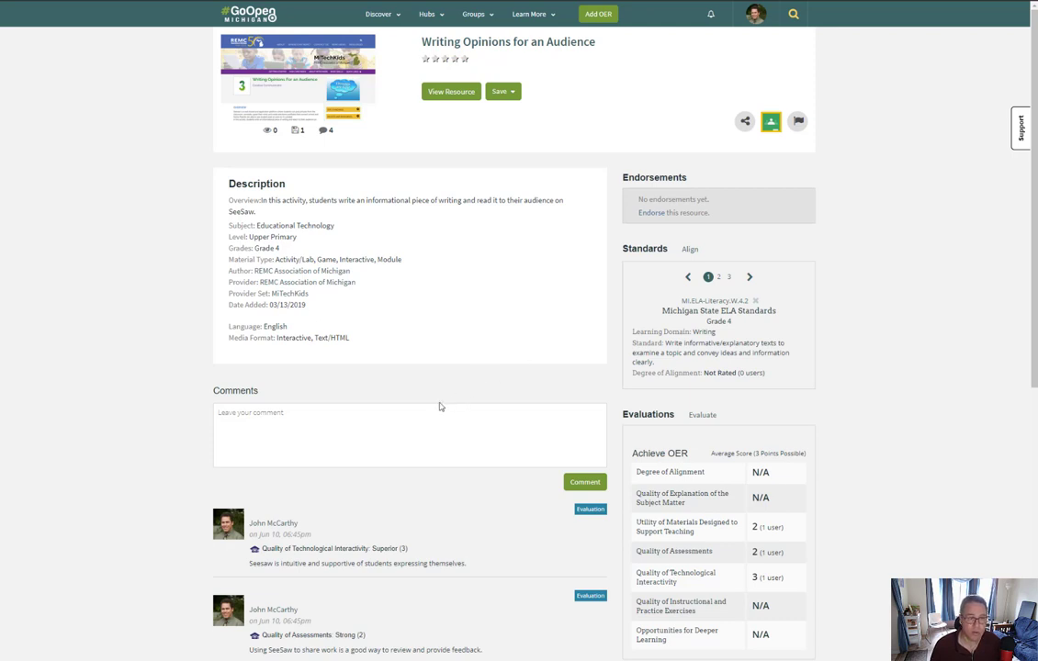